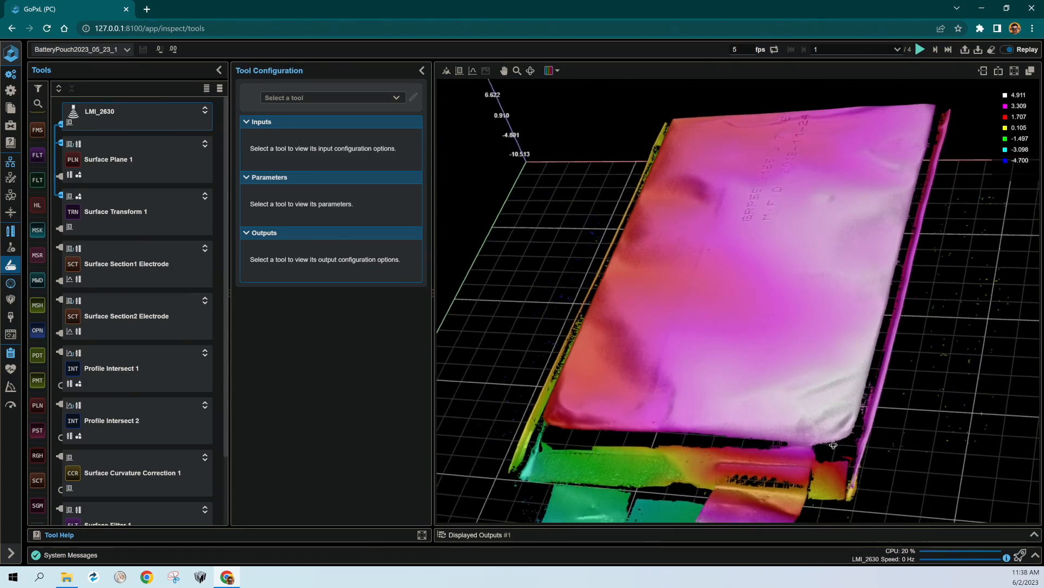
Select the Surface Plane 1 tool to show its rectangular region over the pouch scan.
click(108, 159)
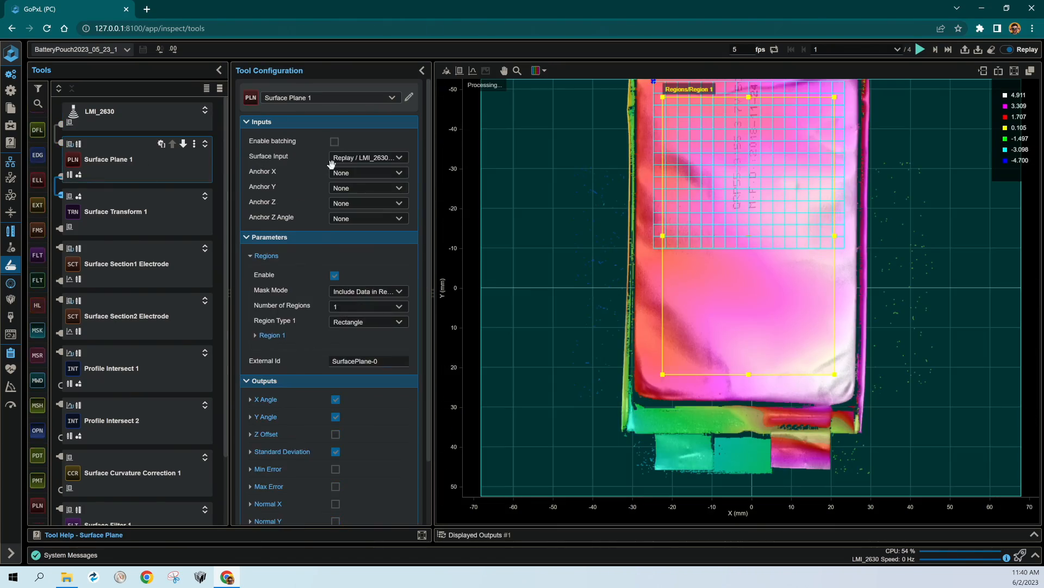